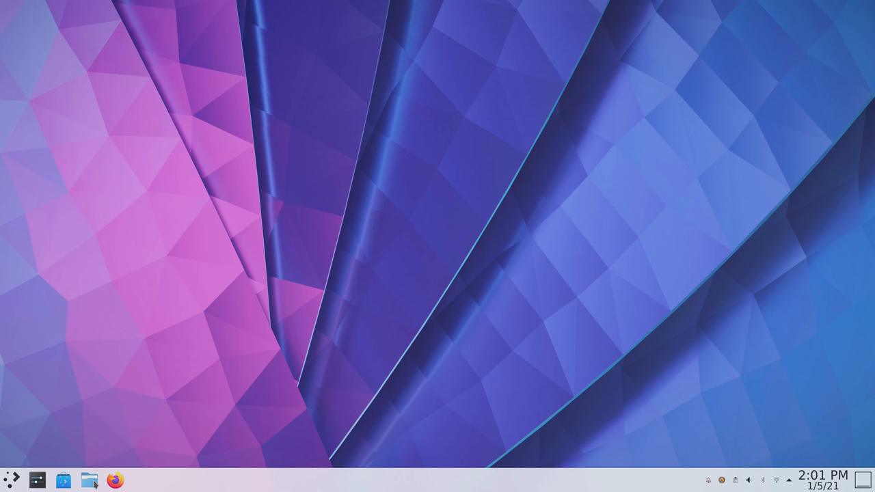
# - Open the Cinnamon application menu and browse the Preferences category
pyautogui.click(90, 479)
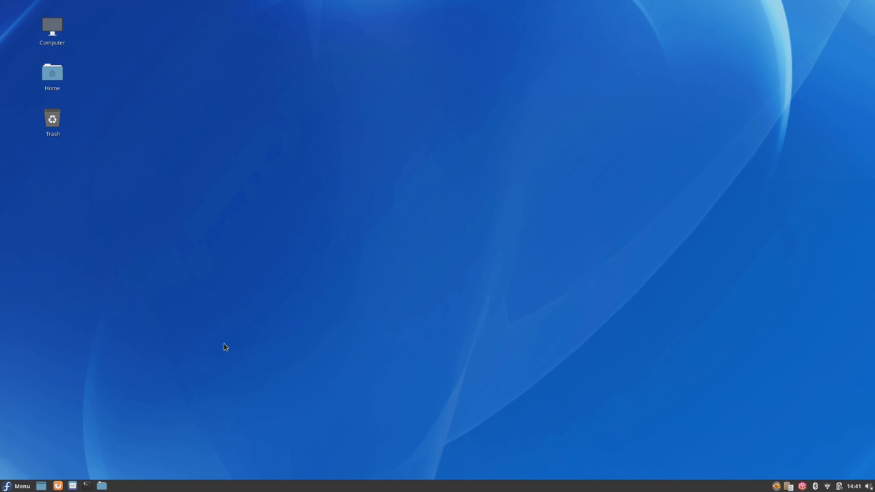
pyautogui.click(17, 486)
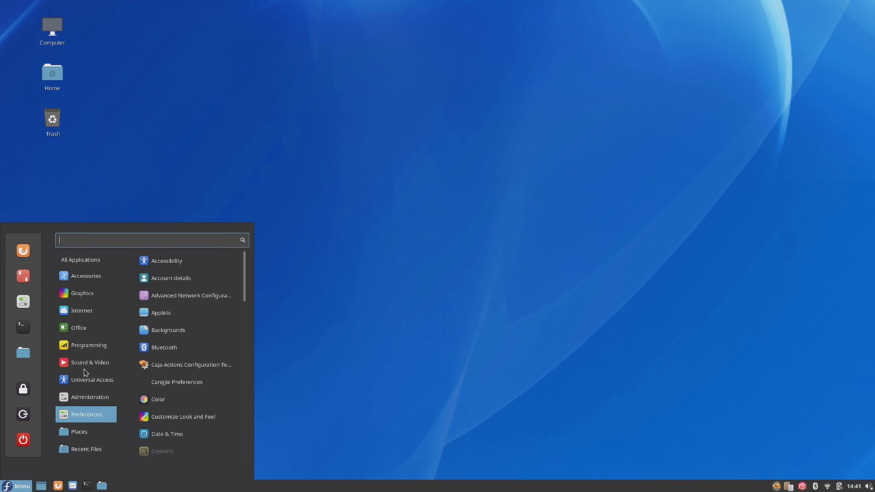
pyautogui.click(82, 311)
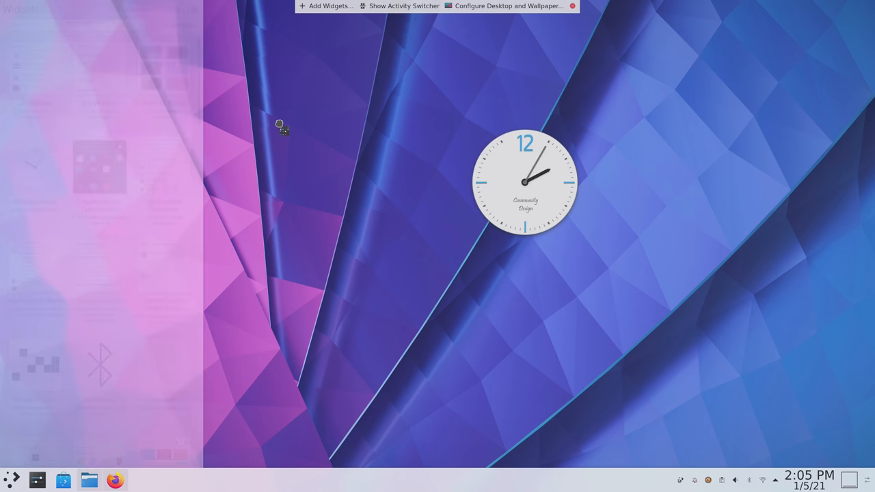
pyautogui.click(325, 5)
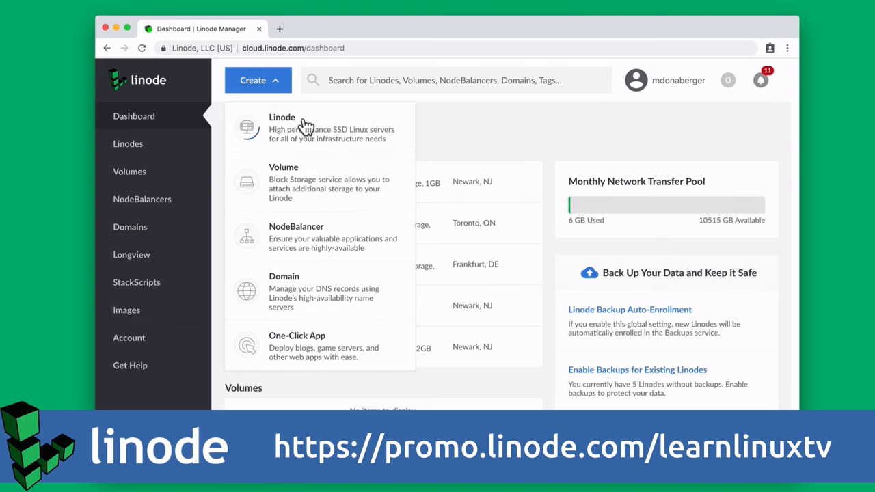
# - Start a new Linode with Ubuntu 18.10 and the Singapore region
pyautogui.click(281, 127)
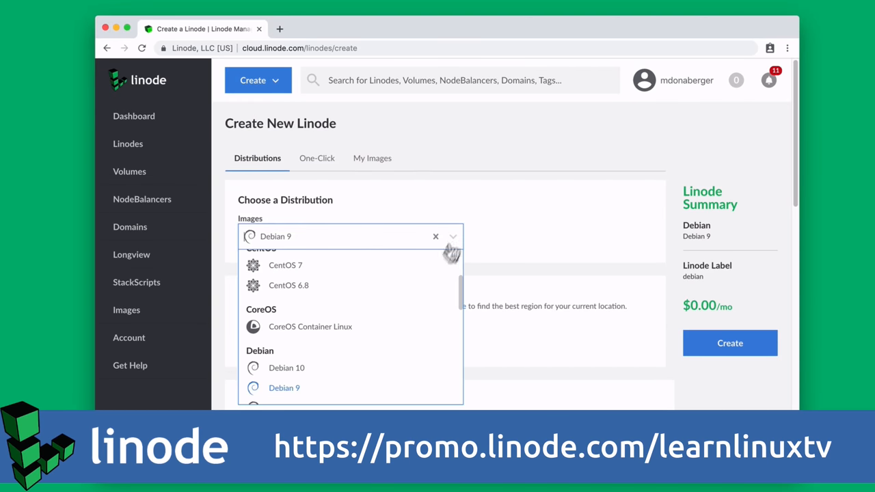
pyautogui.scroll(-3)
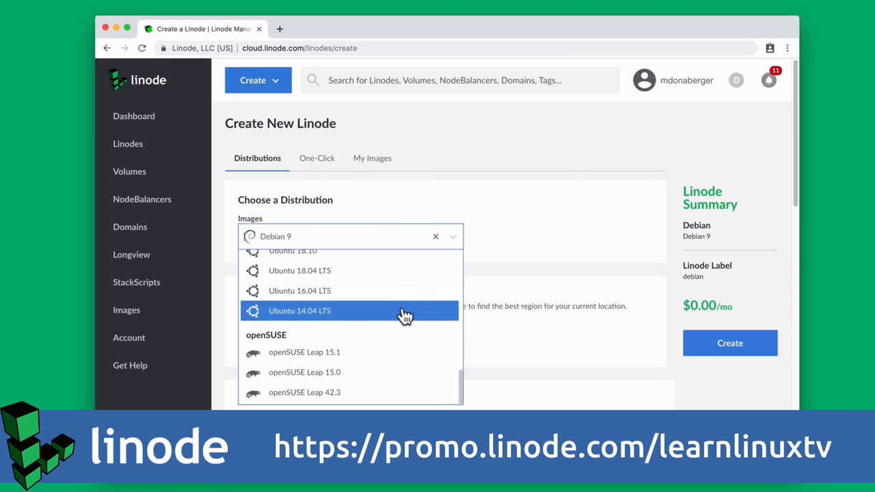
pyautogui.click(299, 251)
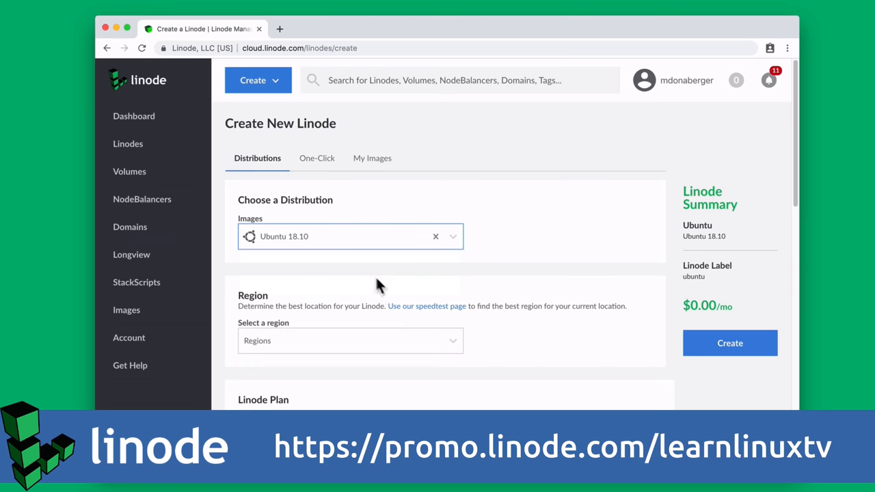
pyautogui.click(350, 341)
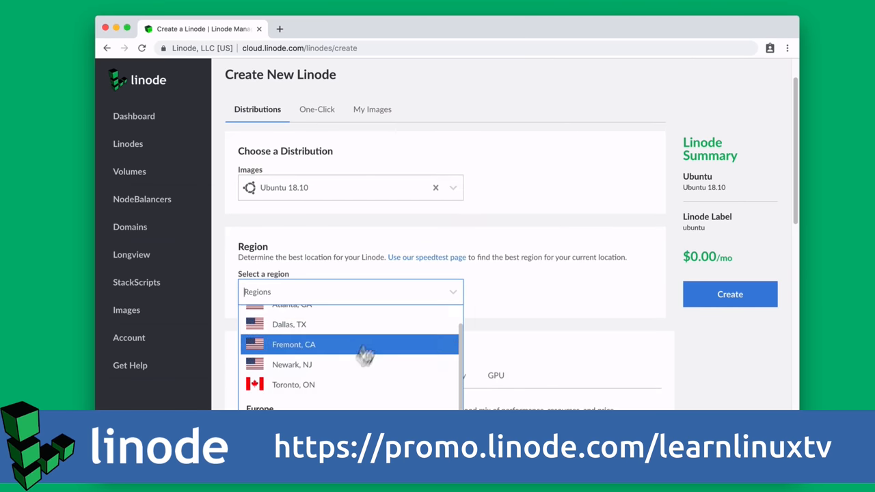
pyautogui.scroll(-3)
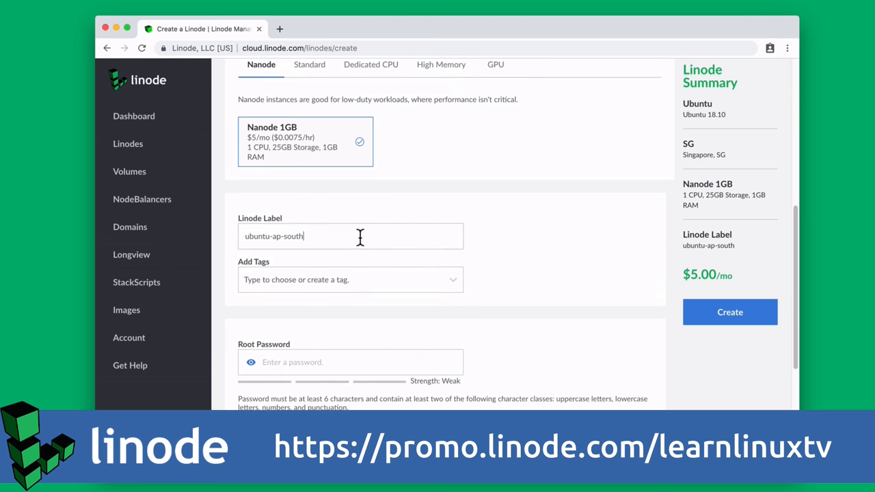
# - Label the Nanode 1GB server hello-world and create it
pyautogui.write('hello-world')
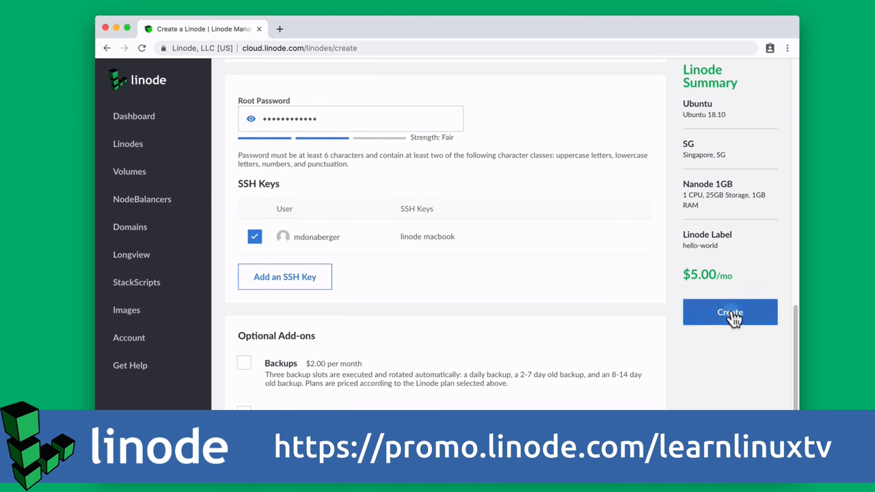
pyautogui.click(730, 311)
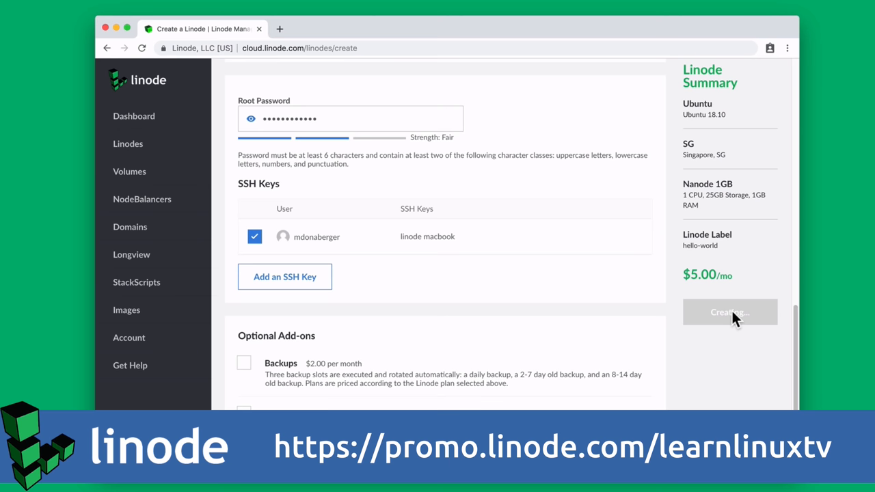
pyautogui.click(729, 312)
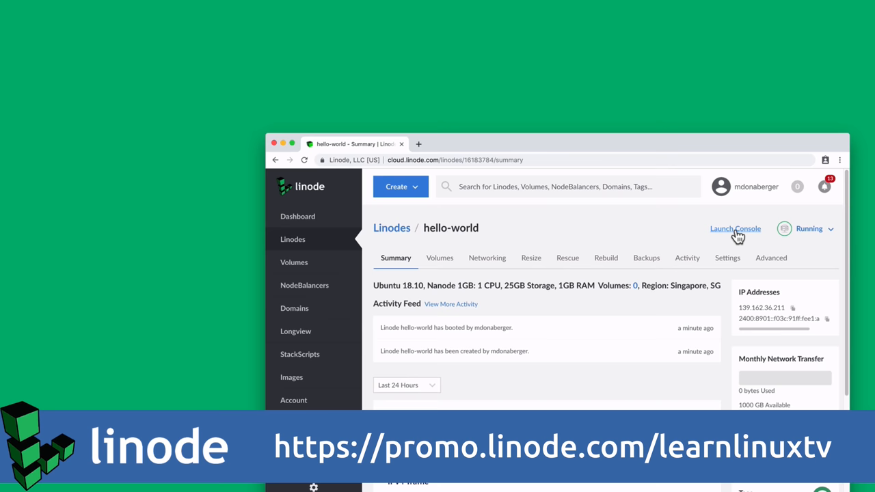
# - Launch the console for the hello-world Linode
pyautogui.click(736, 228)
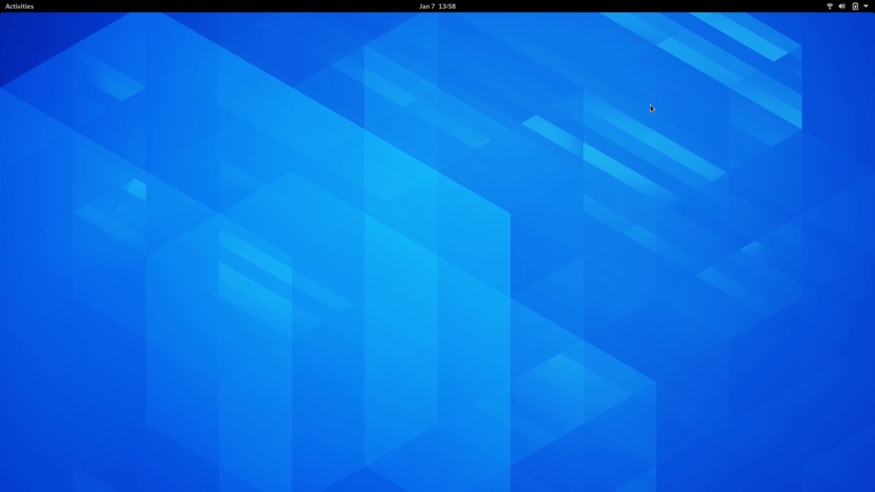
pyautogui.moveTo(650, 217)
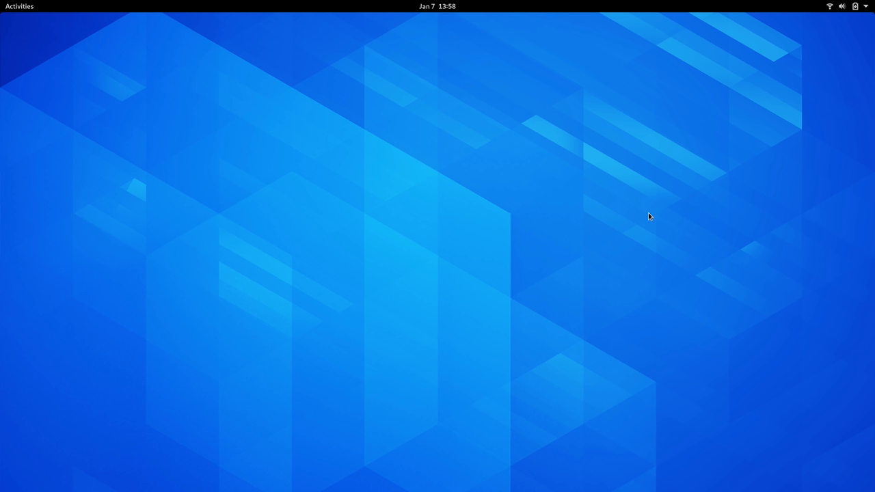
pyautogui.moveTo(588, 252)
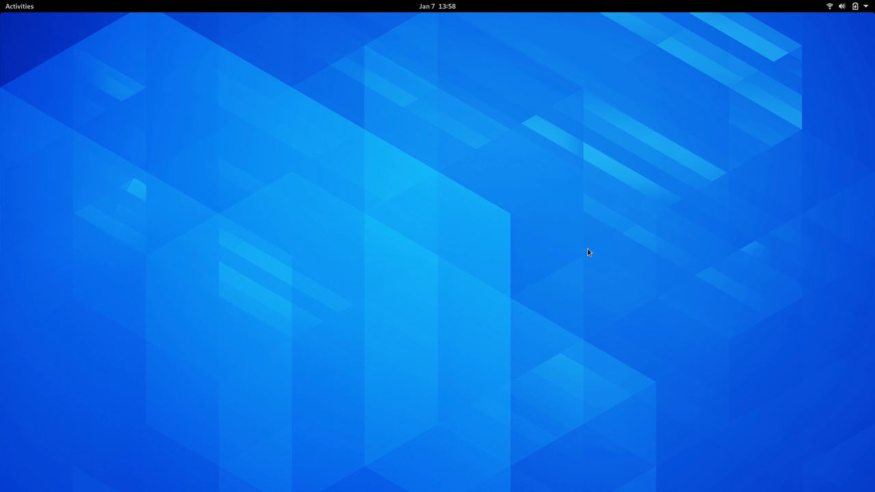
pyautogui.moveTo(518, 11)
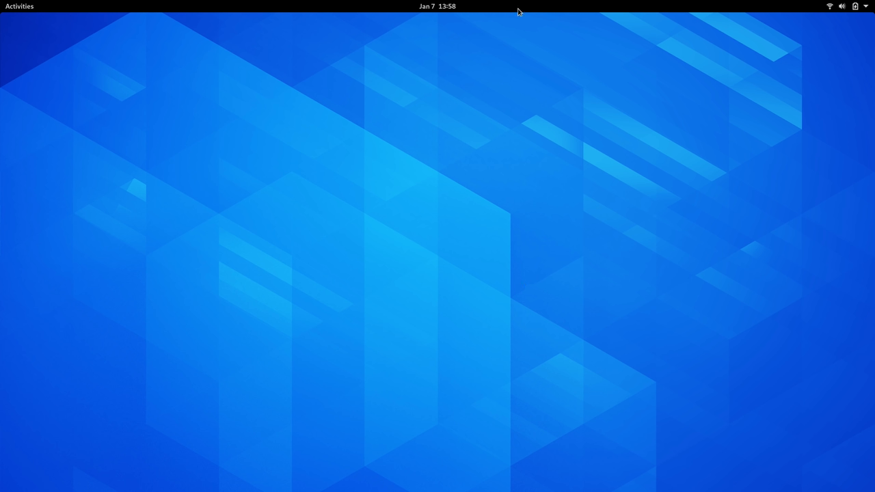
pyautogui.moveTo(337, 13)
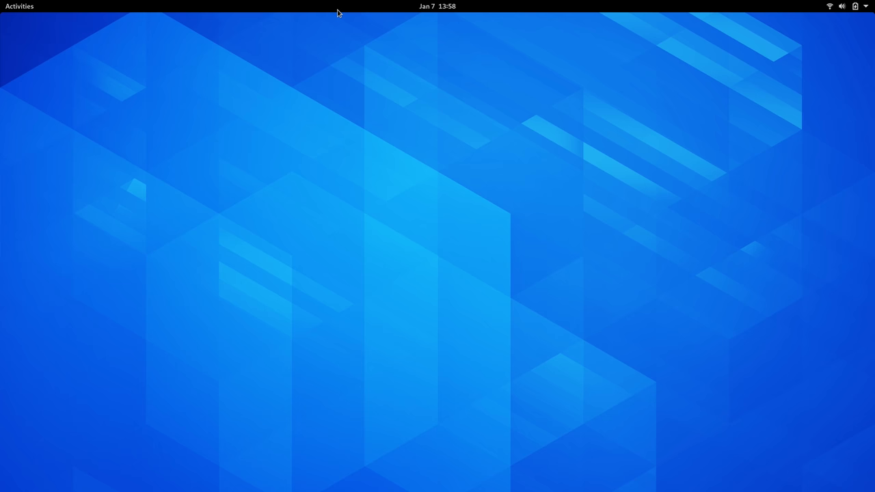
# - Open the Activities overview to show the dash and two workspaces
pyautogui.click(19, 6)
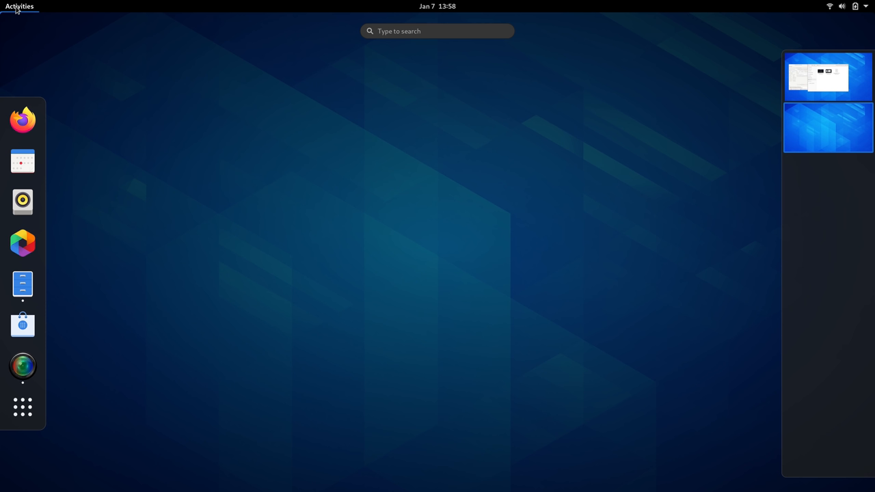
pyautogui.moveTo(289, 271)
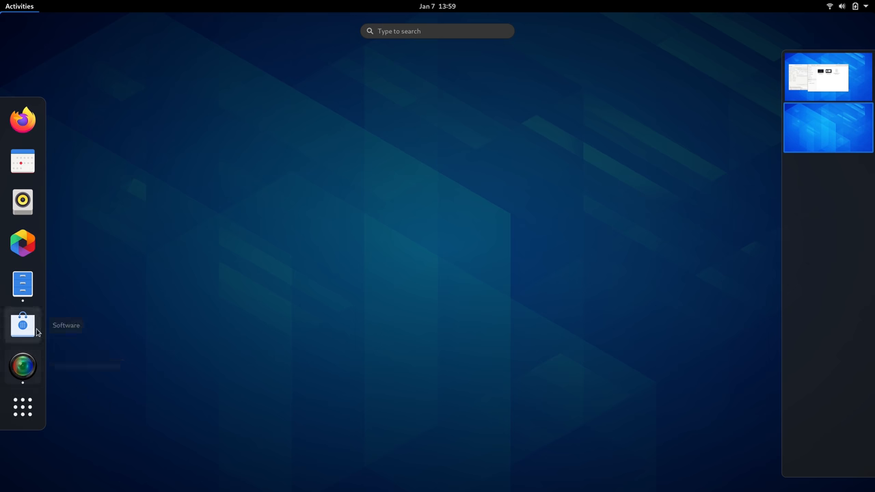
pyautogui.moveTo(22, 284)
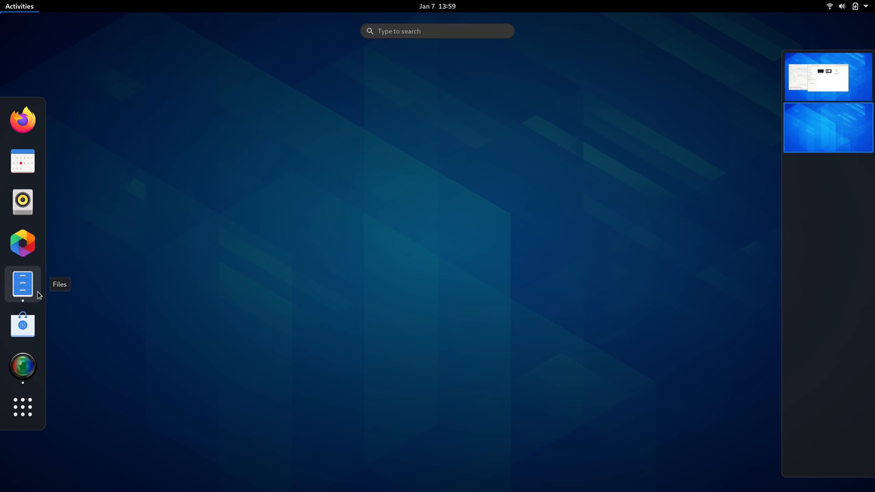
pyautogui.moveTo(29, 304)
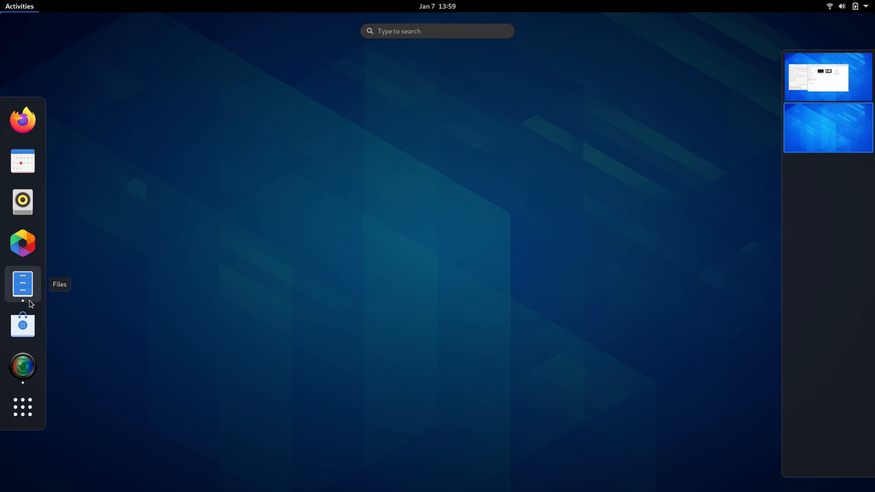
pyautogui.moveTo(23, 243)
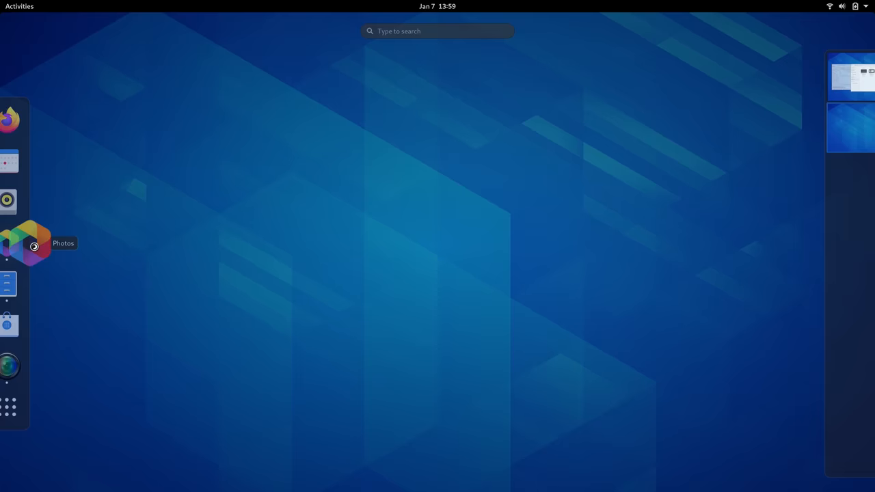
# - Launch Photos from the dash and view its new workspace in the overview
pyautogui.click(27, 243)
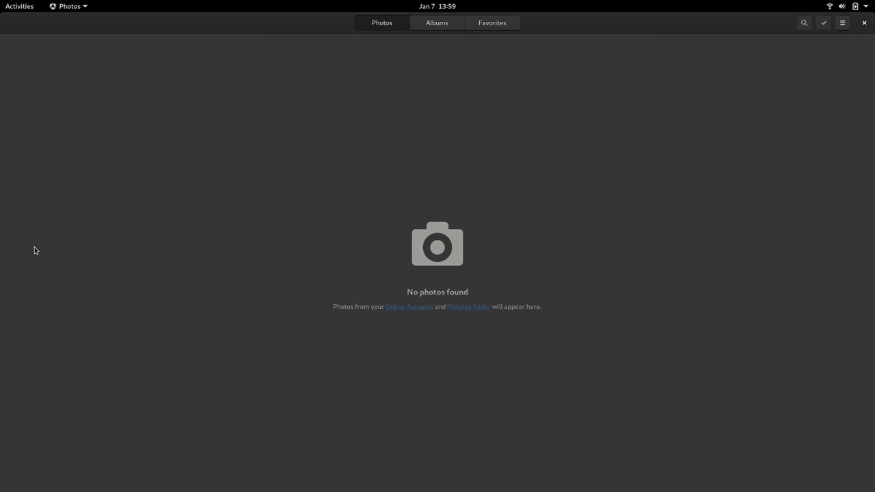
pyautogui.click(20, 6)
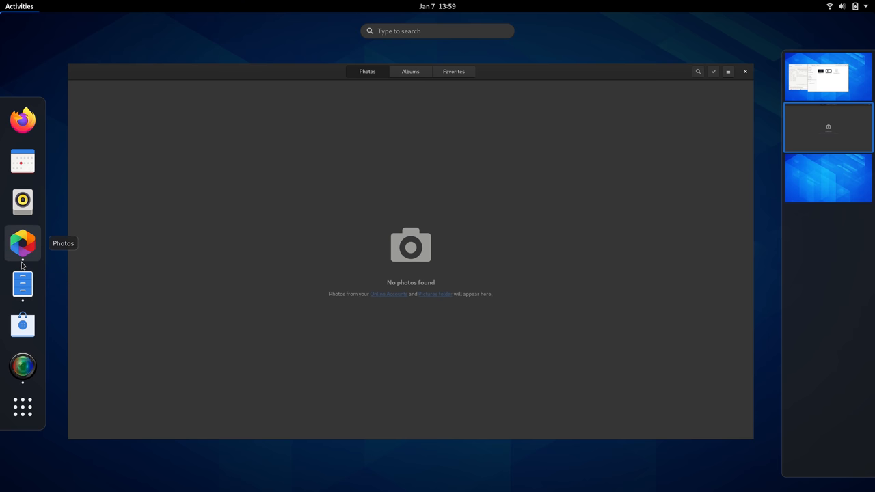
pyautogui.moveTo(23, 284)
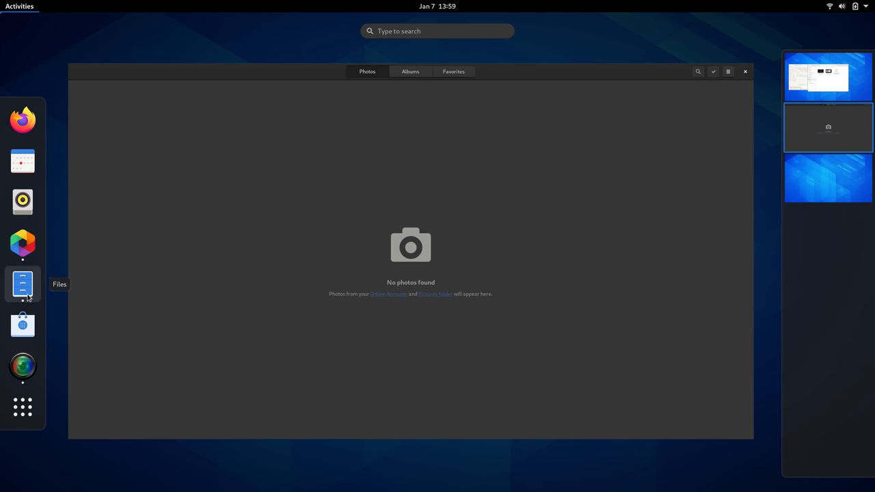
pyautogui.moveTo(251, 286)
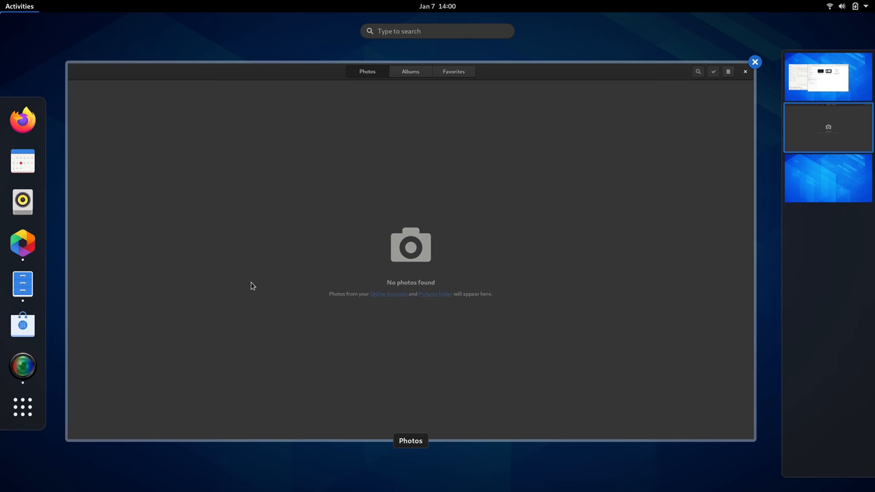
# - Select the first workspace thumbnail to show its recorder and file manager windows
pyautogui.click(755, 62)
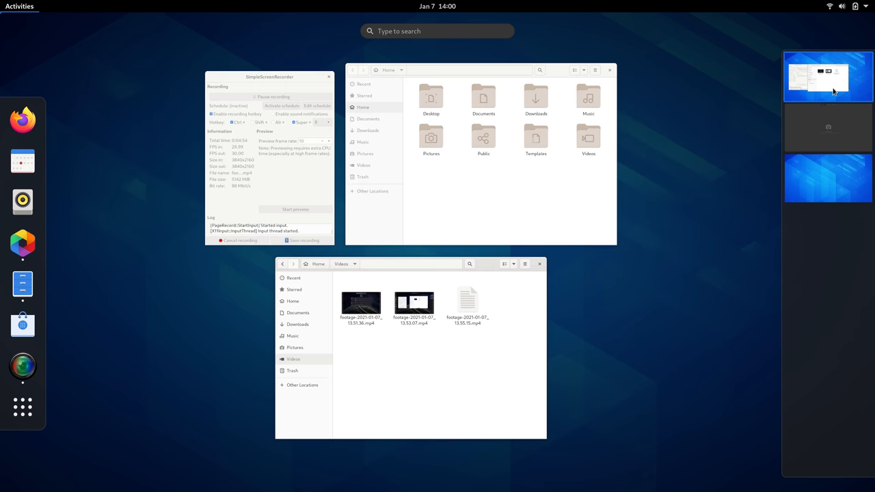
pyautogui.moveTo(775, 198)
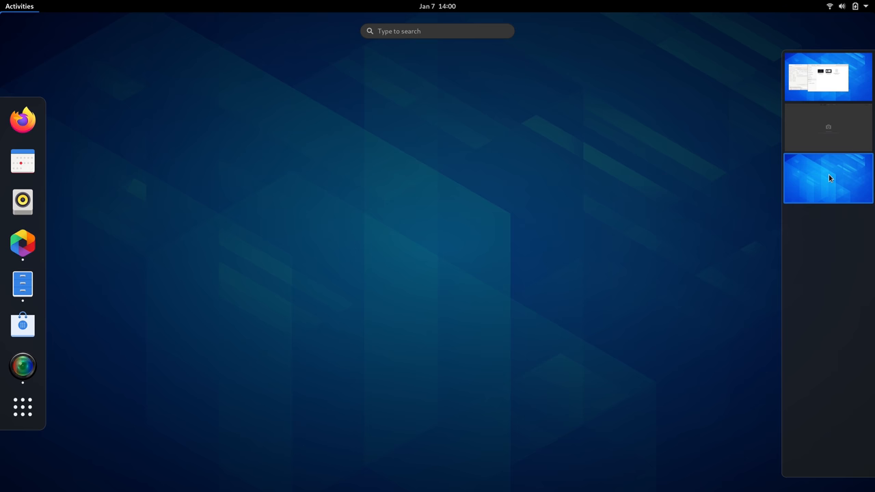
# - Launch Firefox on the third workspace, then return to the Activities overview
pyautogui.click(828, 178)
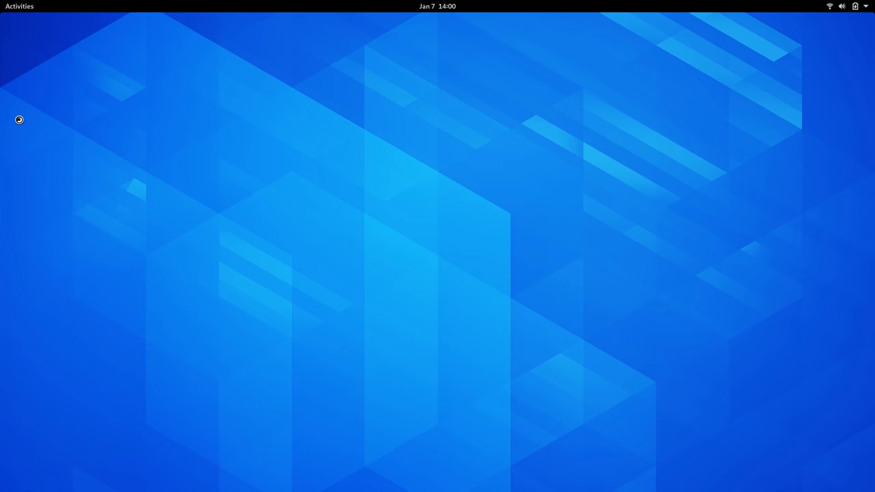
pyautogui.click(22, 121)
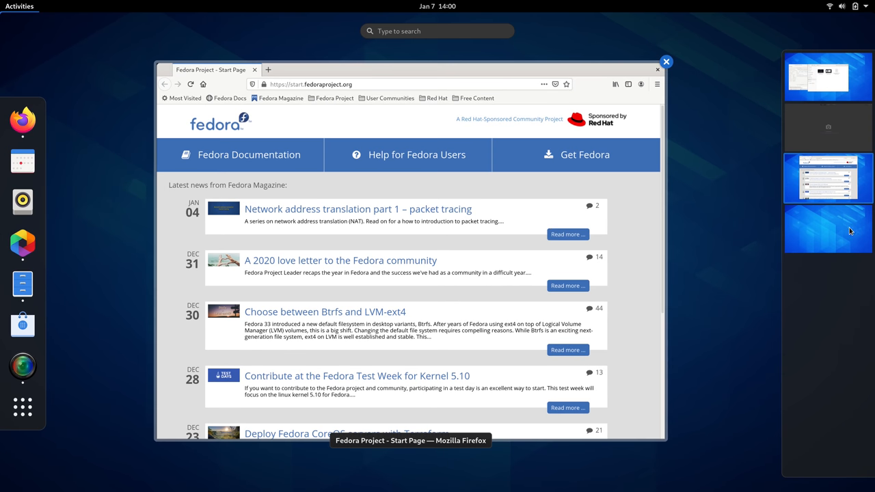
pyautogui.moveTo(837, 235)
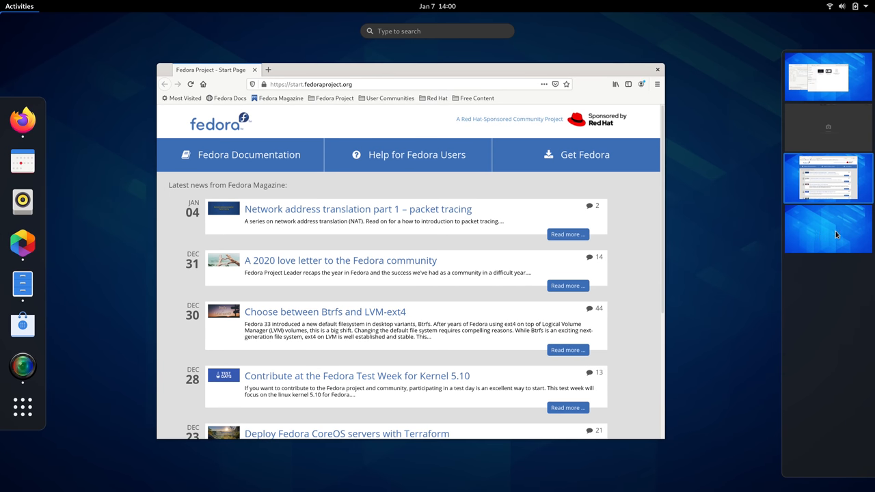
pyautogui.moveTo(828, 236)
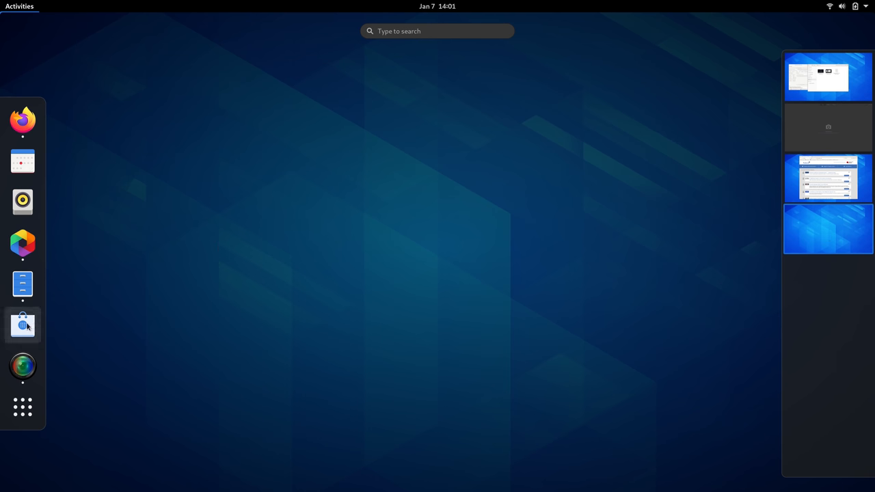
# - Launch GNOME Software, then close its window preview from the overview
pyautogui.click(23, 325)
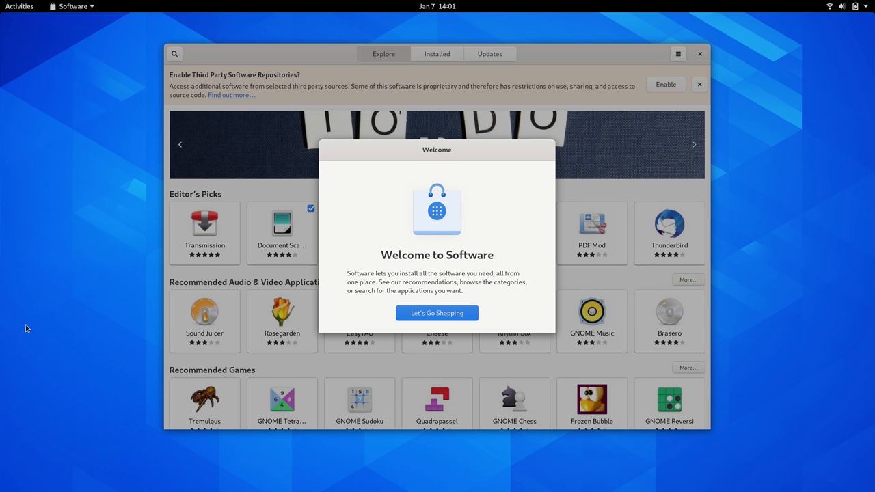
pyautogui.click(20, 6)
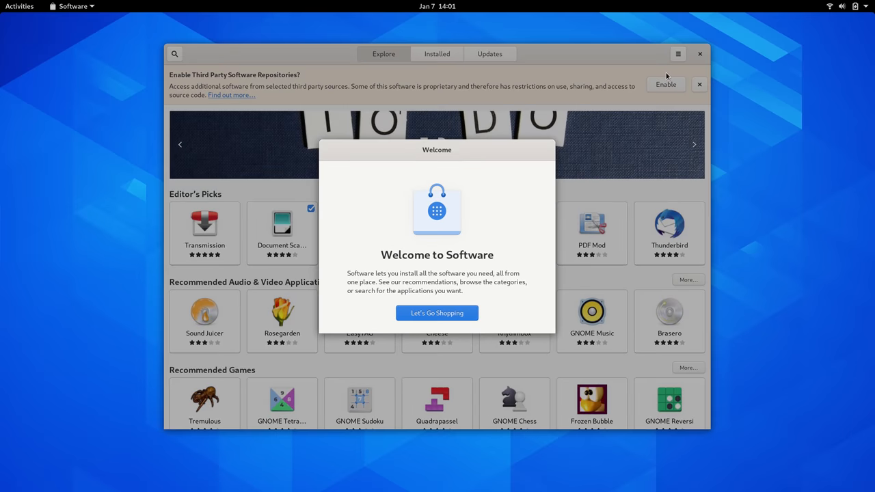
pyautogui.click(437, 313)
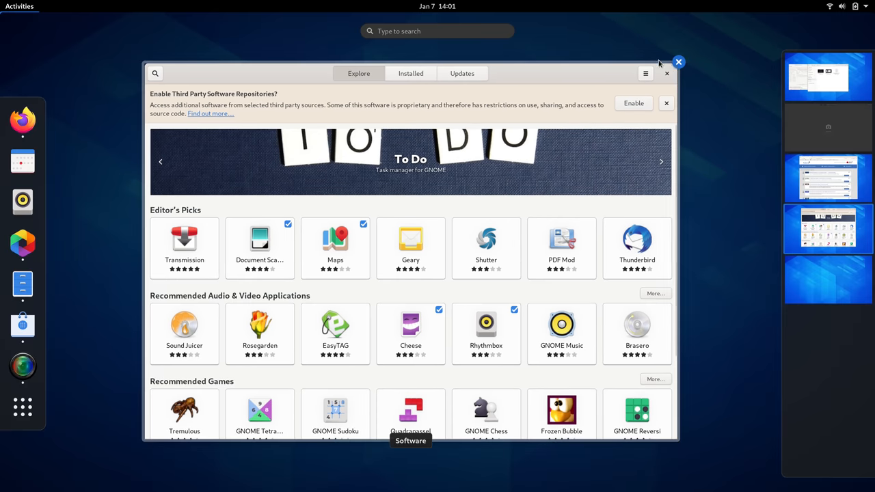
pyautogui.click(678, 61)
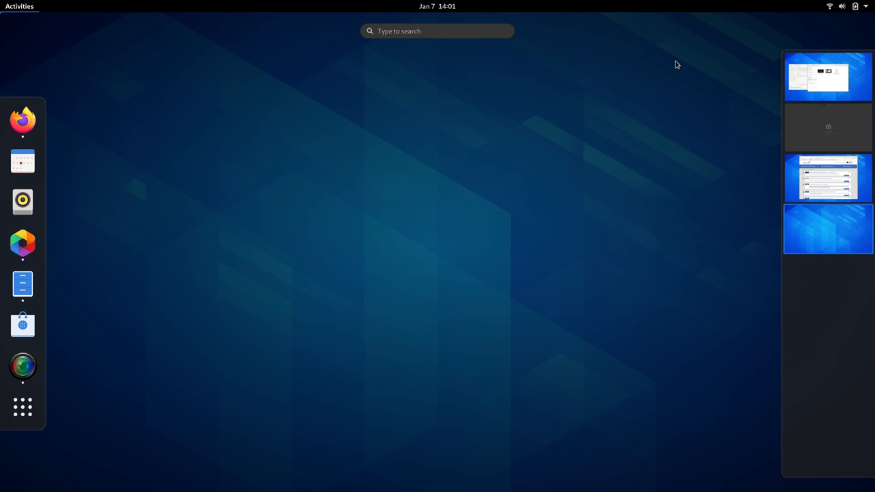